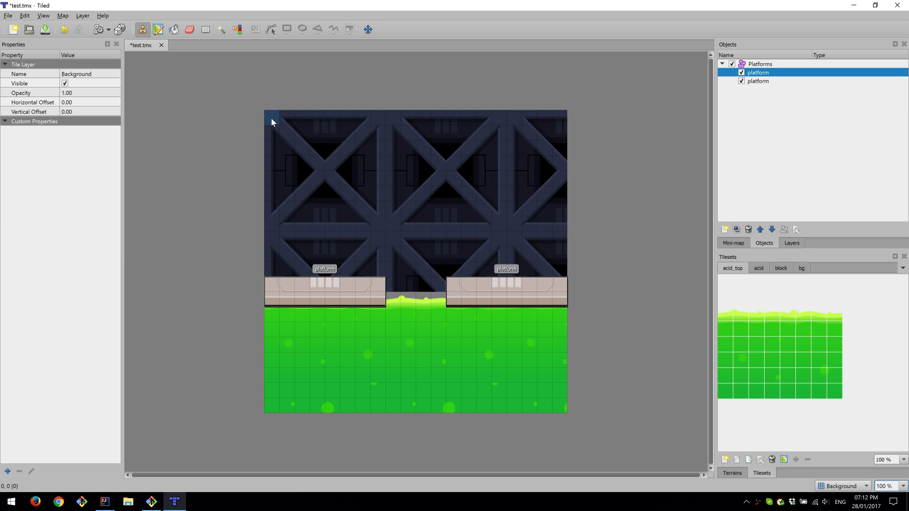
pyautogui.moveTo(278, 195)
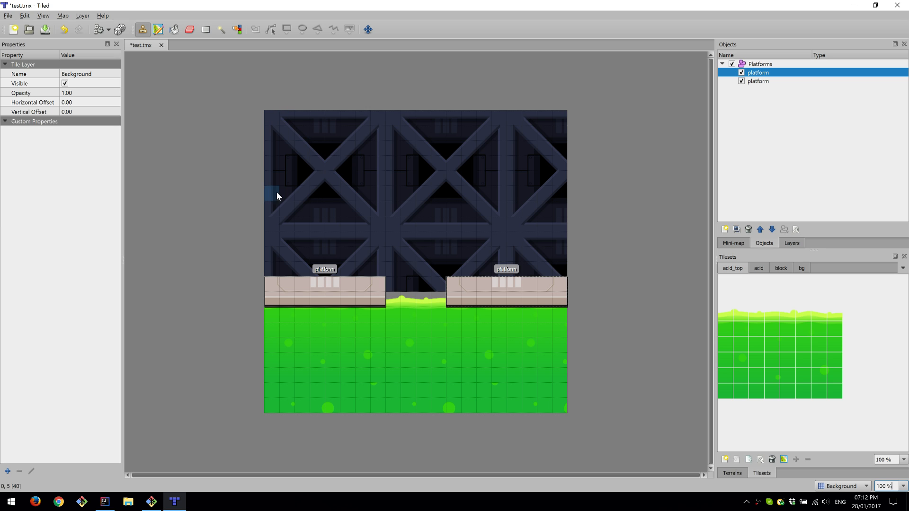
pyautogui.moveTo(587, 344)
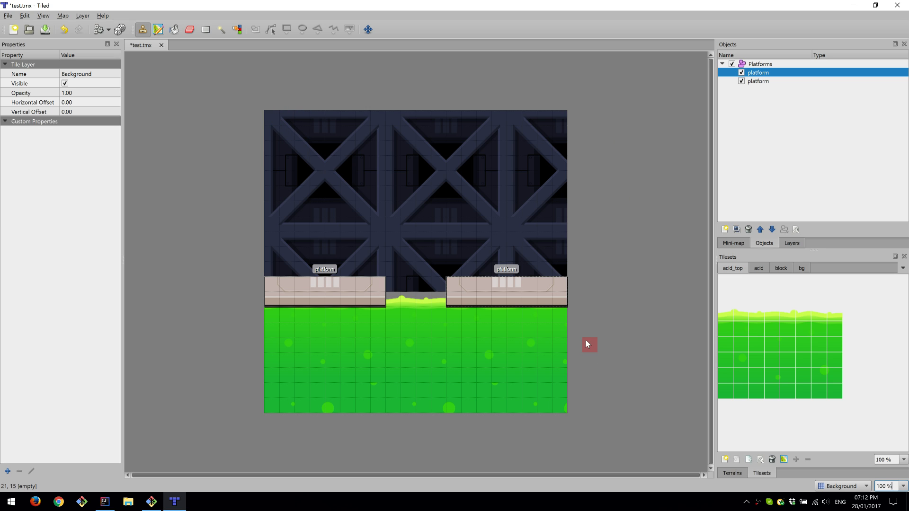
pyautogui.moveTo(593, 328)
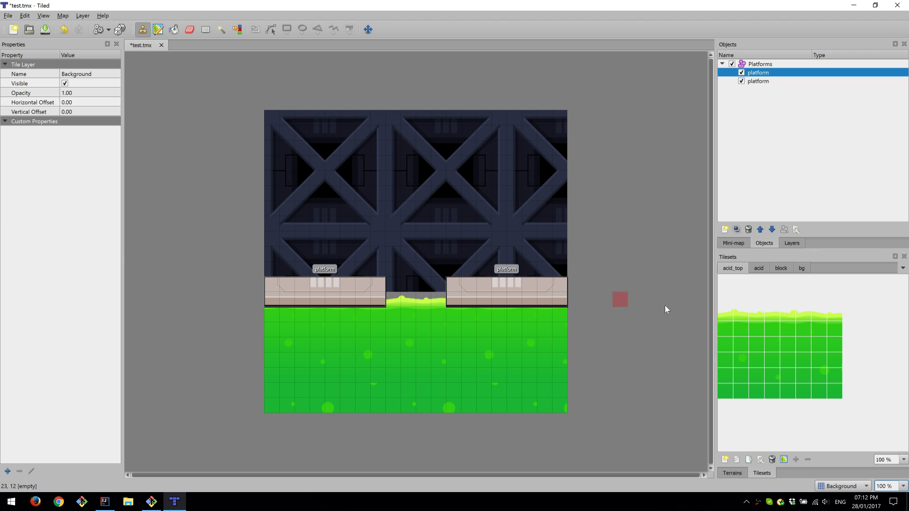
# Show the bg tileset with the cross-braced girder background tiles.
pyautogui.click(802, 268)
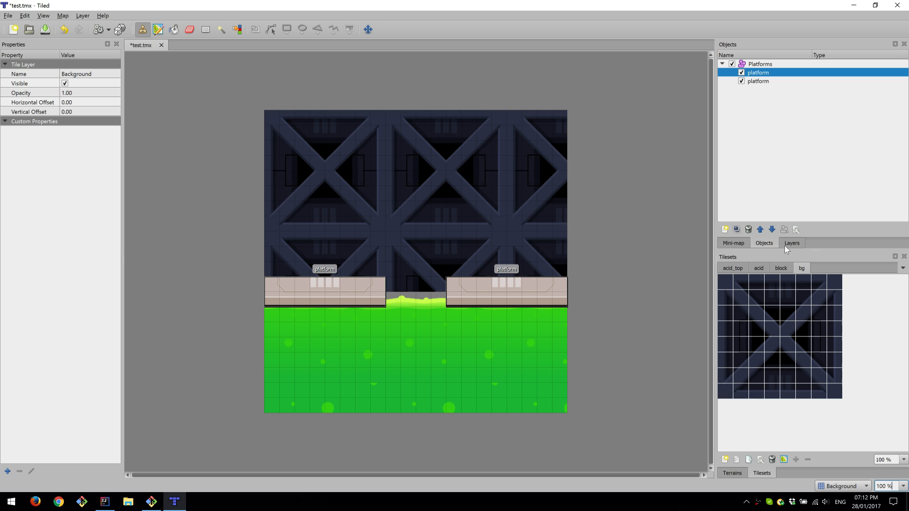
# Make the Platforms layer current and return to the map objects list.
pyautogui.click(790, 243)
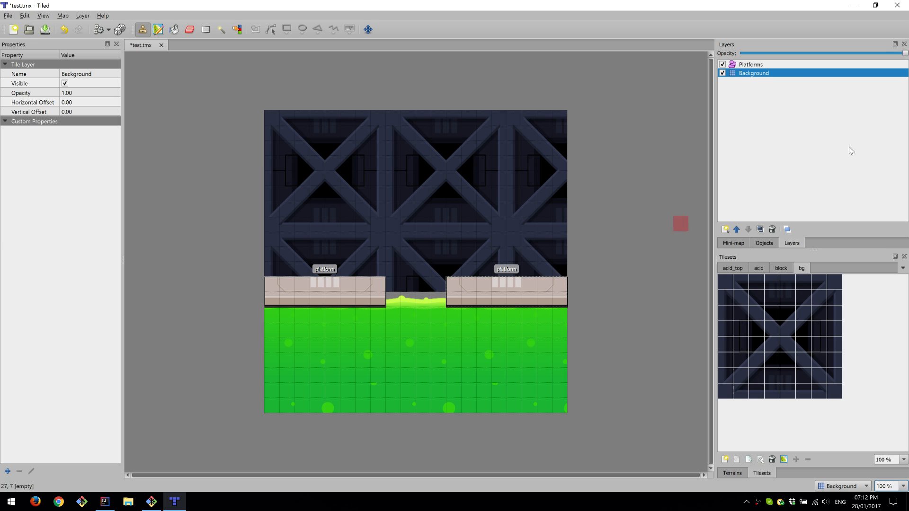
pyautogui.click(722, 63)
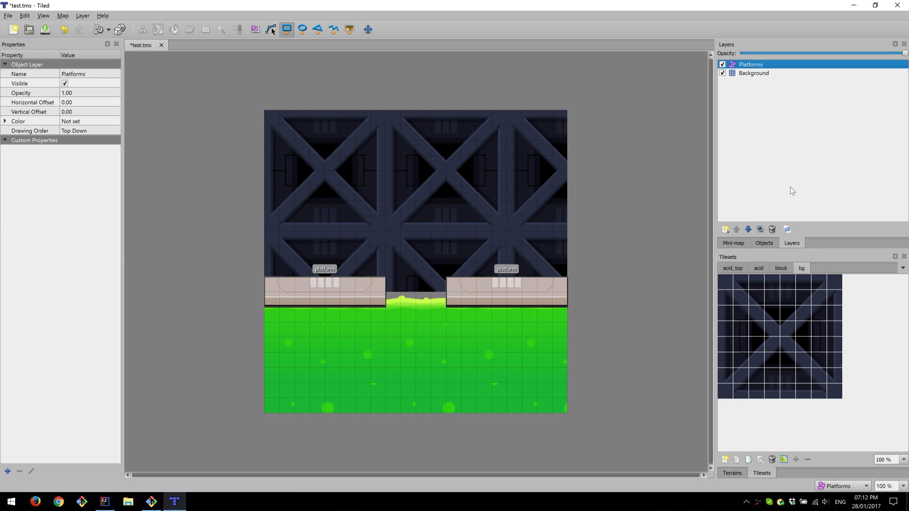
pyautogui.click(763, 243)
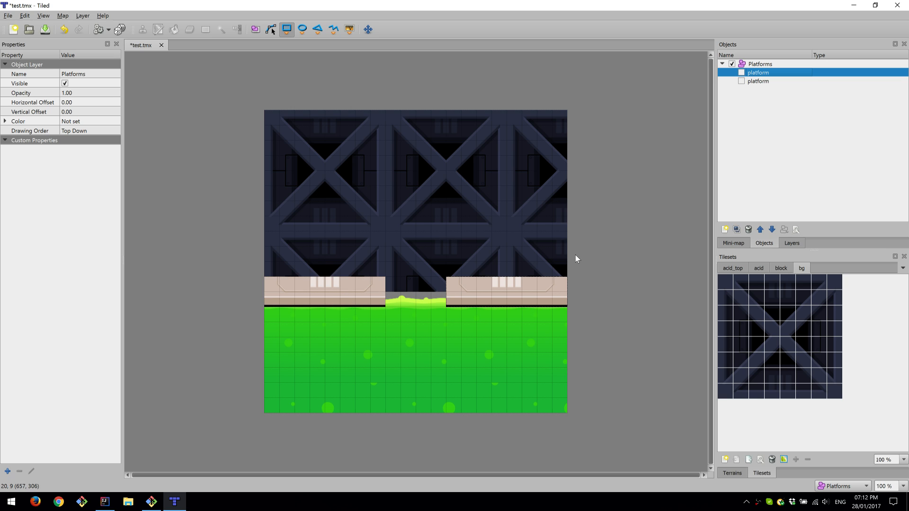
pyautogui.moveTo(369, 284)
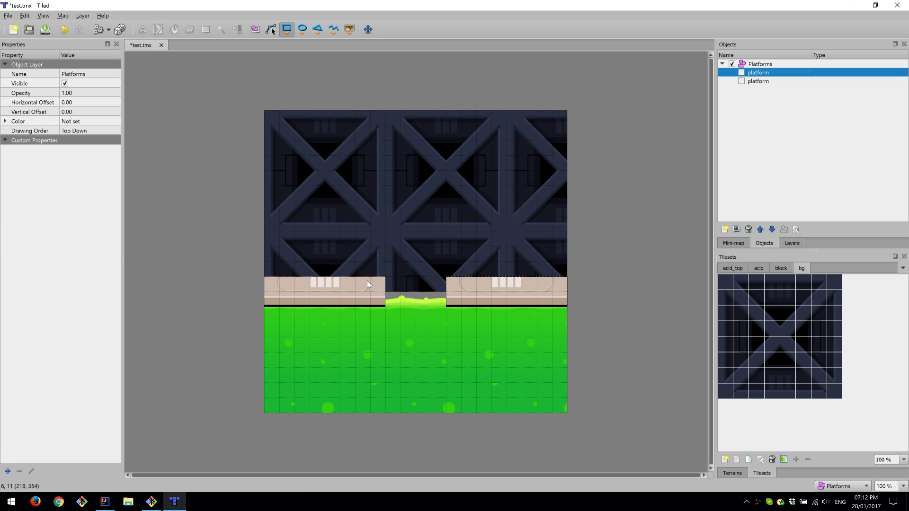
pyautogui.moveTo(491, 295)
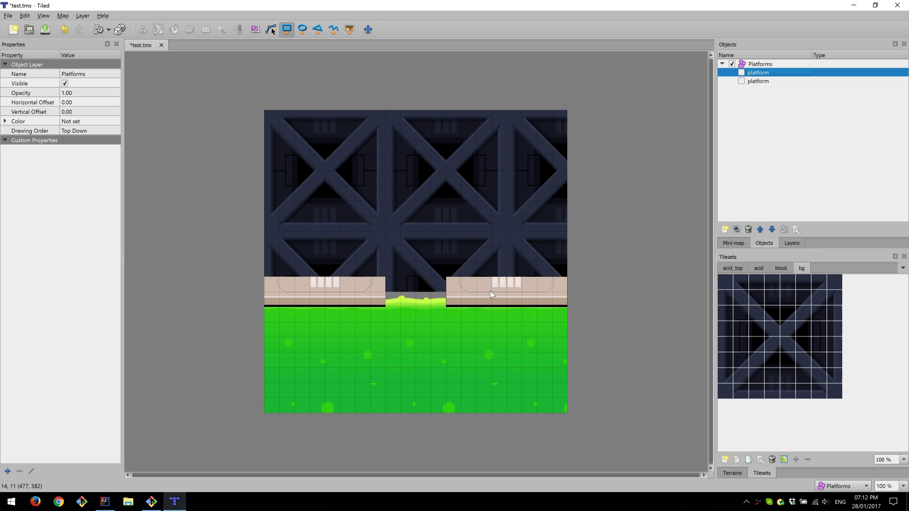
pyautogui.moveTo(538, 211)
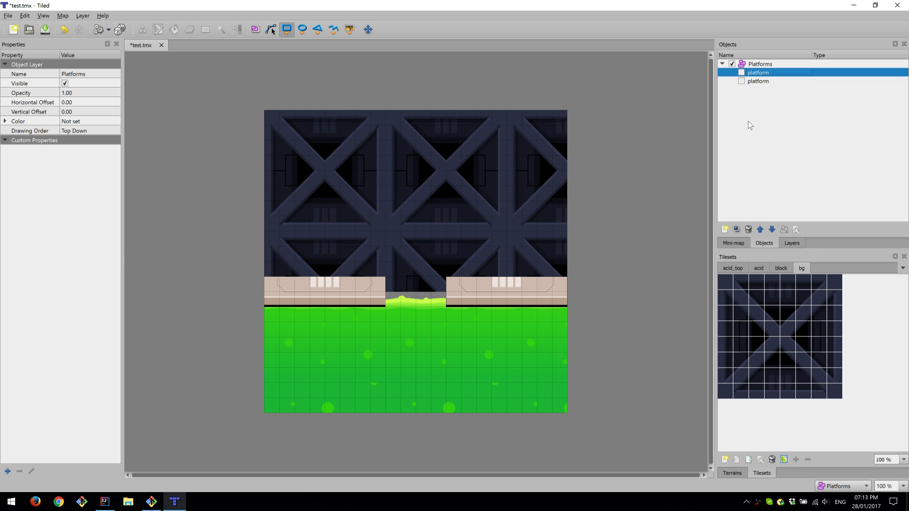
pyautogui.moveTo(742, 80)
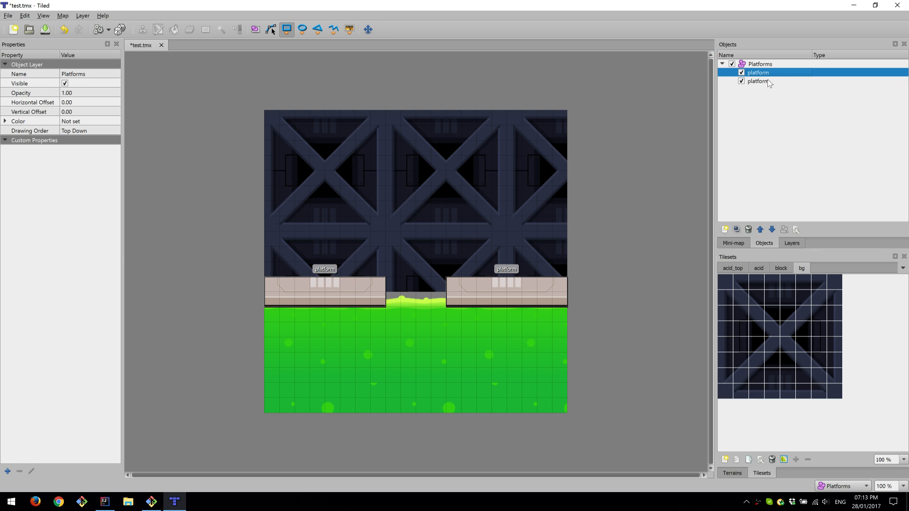
# Show the platform object's properties (0, 352, 256×64) and the acid_top tileset.
pyautogui.click(758, 82)
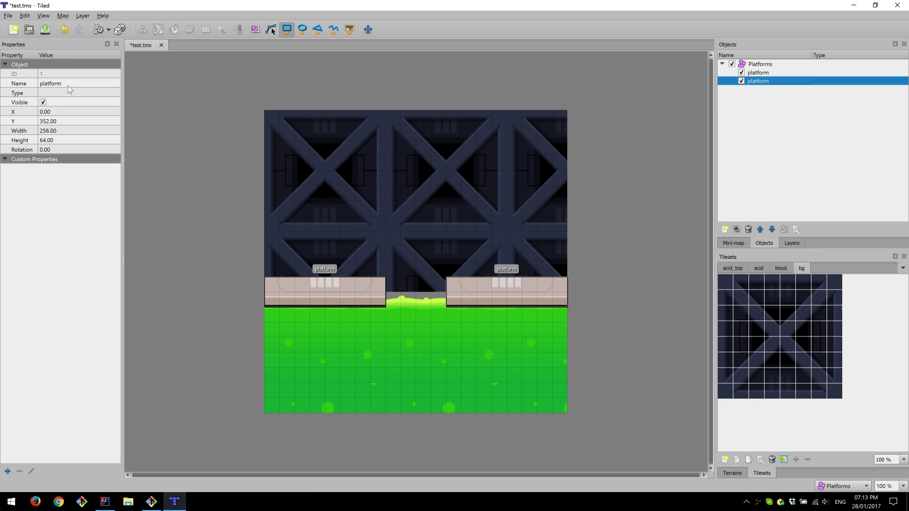
pyautogui.moveTo(72, 131)
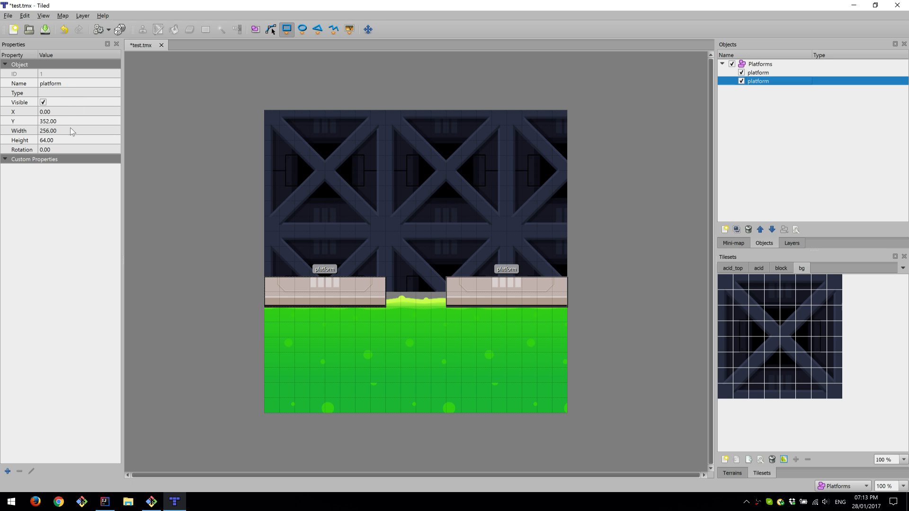
pyautogui.moveTo(67, 152)
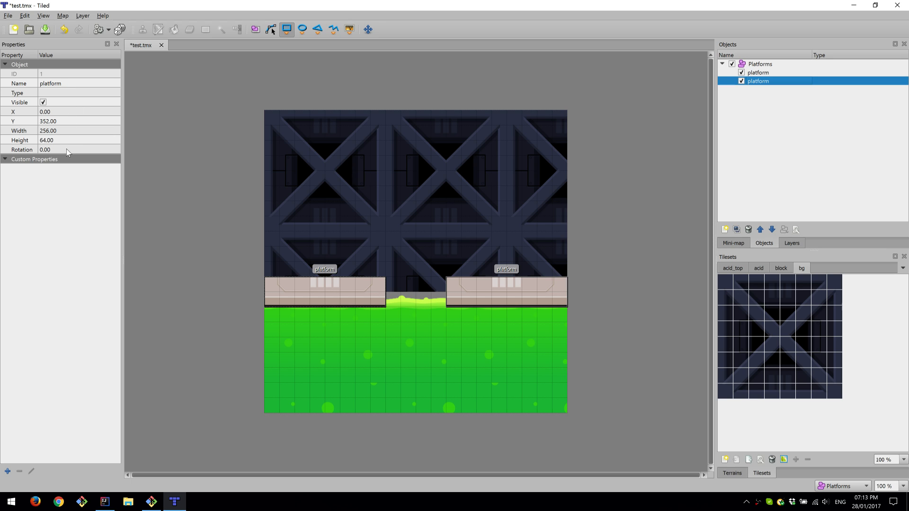
pyautogui.moveTo(82, 208)
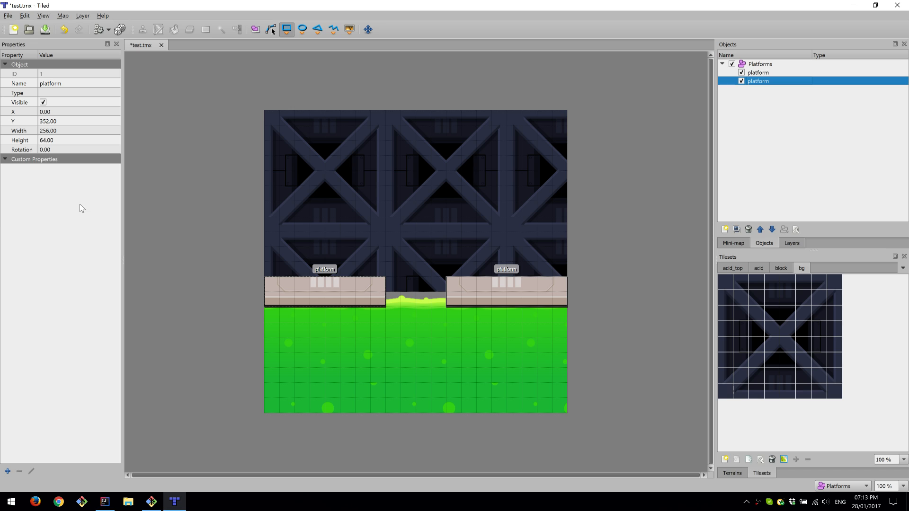
pyautogui.moveTo(67, 197)
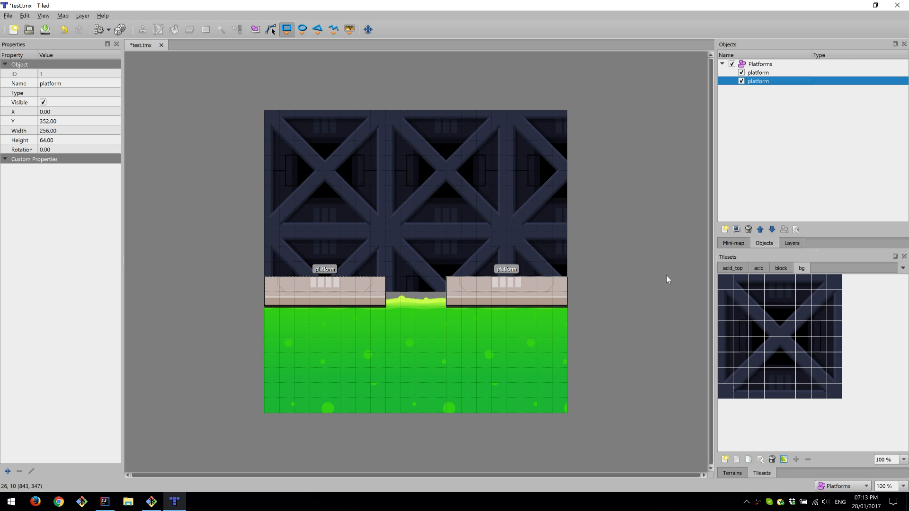
pyautogui.click(732, 268)
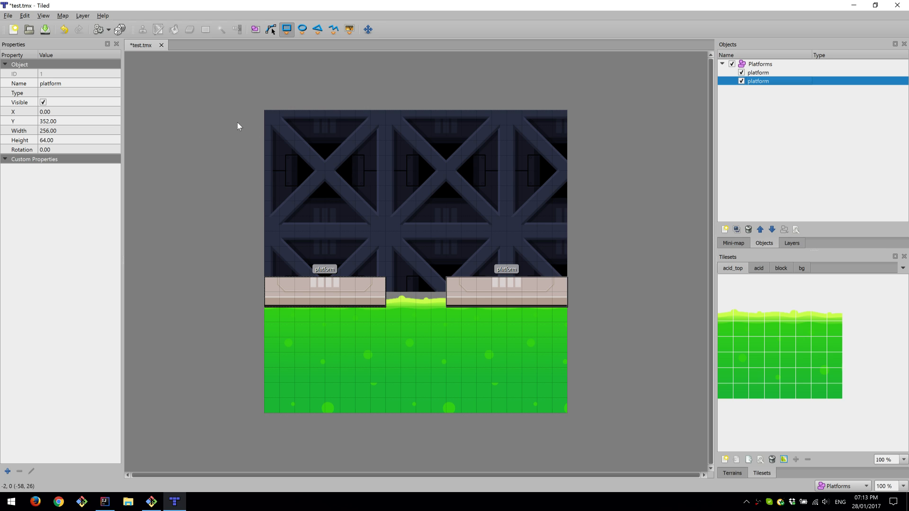
pyautogui.moveTo(625, 305)
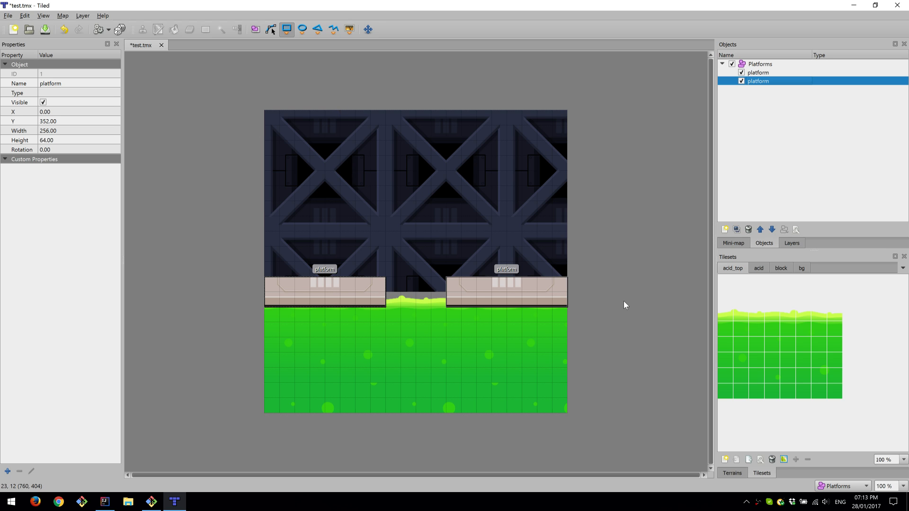
# Start exporting the level map to a file from the File menu.
pyautogui.click(8, 16)
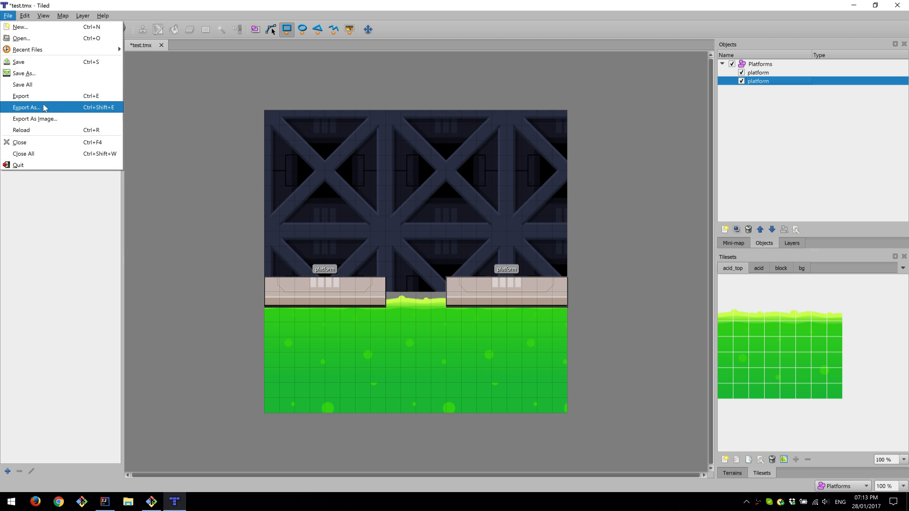
pyautogui.moveTo(166, 124)
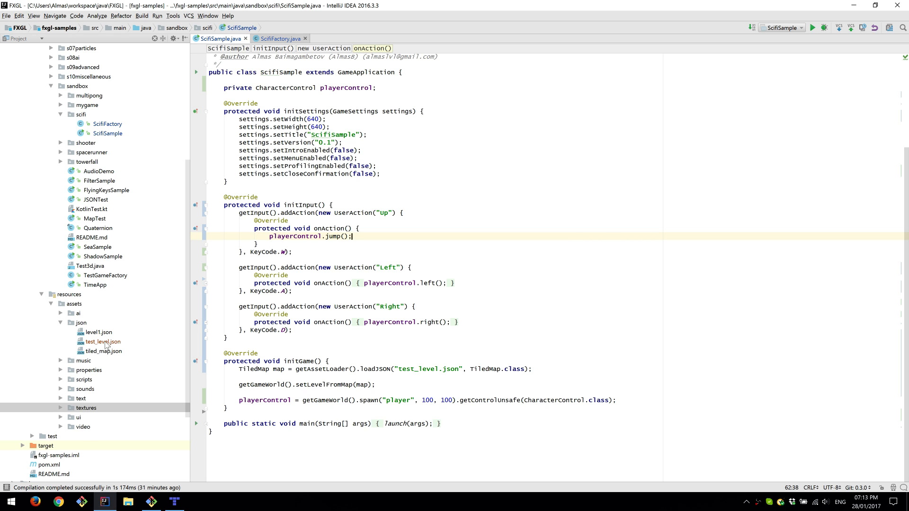
# Locate the exported test_level.json under resources/assets/json.
pyautogui.click(102, 342)
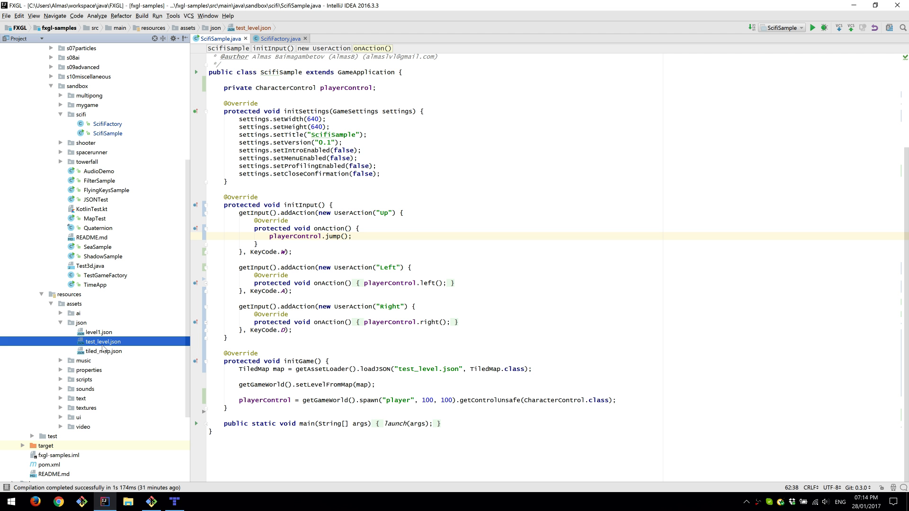
pyautogui.moveTo(94, 322)
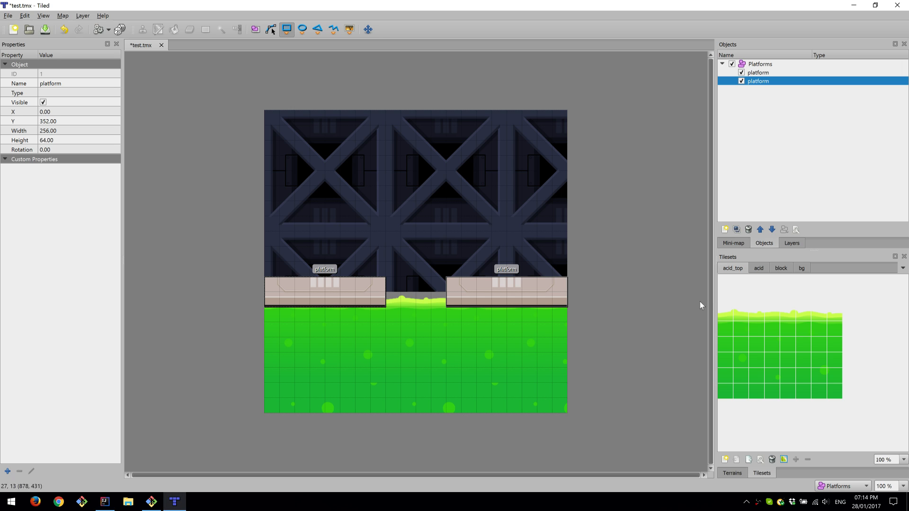
# Review the bg girder tileset once more in the Tilesets panel.
pyautogui.click(757, 268)
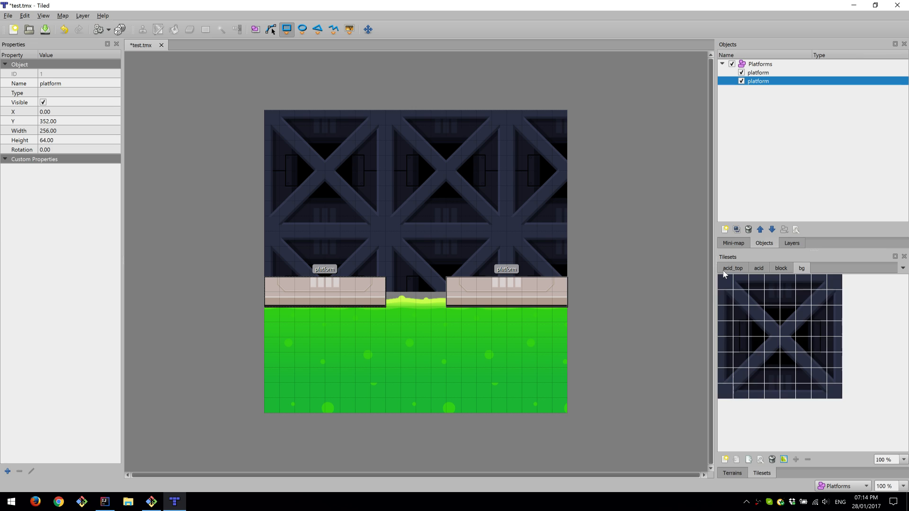
pyautogui.click(732, 268)
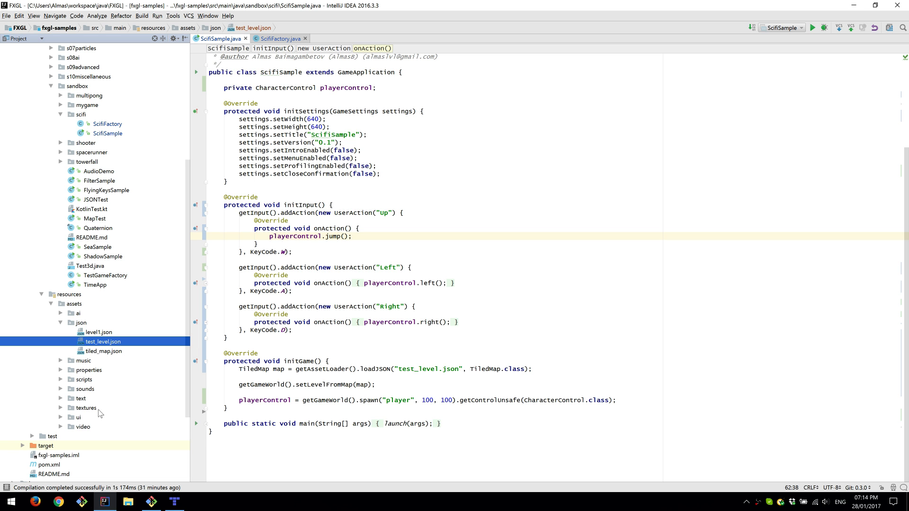
pyautogui.moveTo(99, 414)
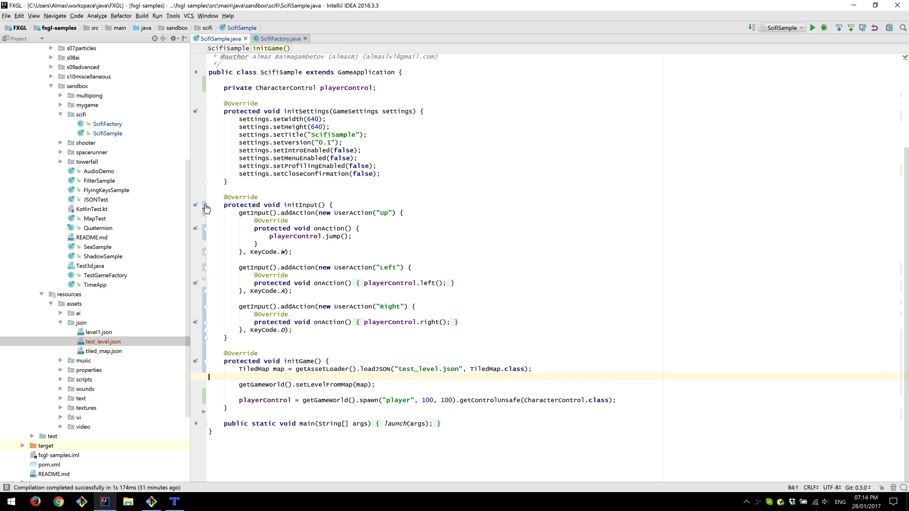
# Collapse initInput(), review initGame()'s level loading, and run SciFiSample.main().
pyautogui.click(196, 205)
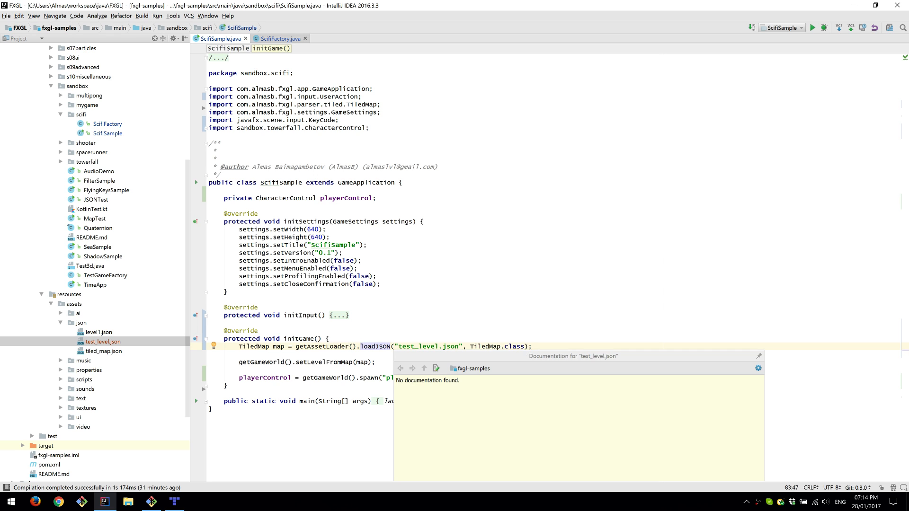
pyautogui.doubleClick(428, 347)
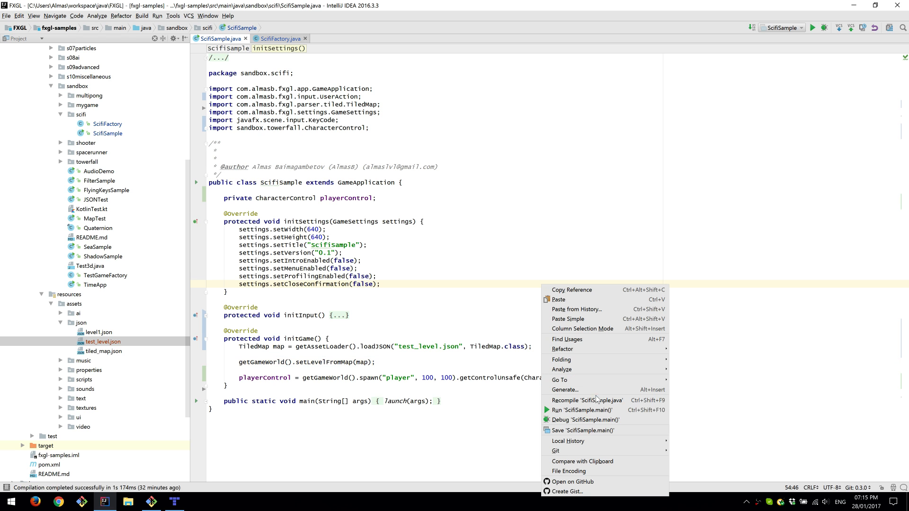
pyautogui.click(588, 401)
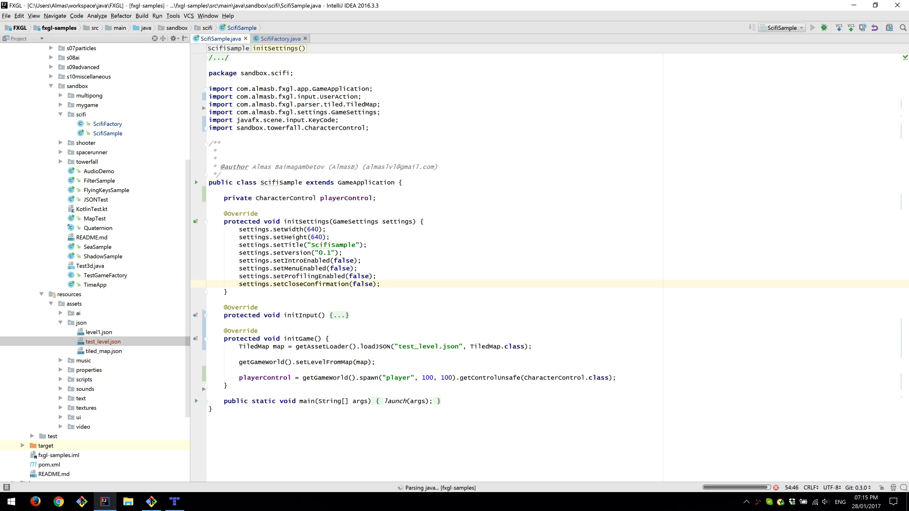
pyautogui.click(815, 28)
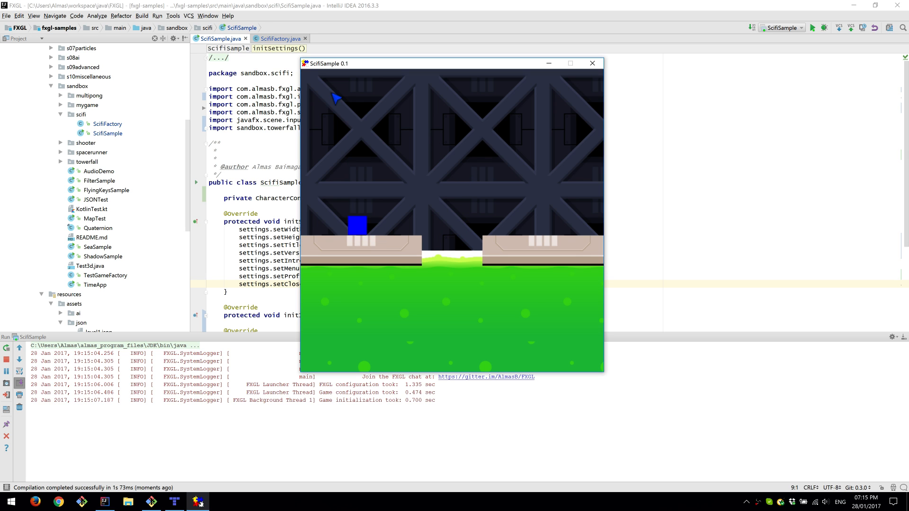
# Play the level with the blue player square on the platforms, then close the game window.
pyautogui.click(174, 502)
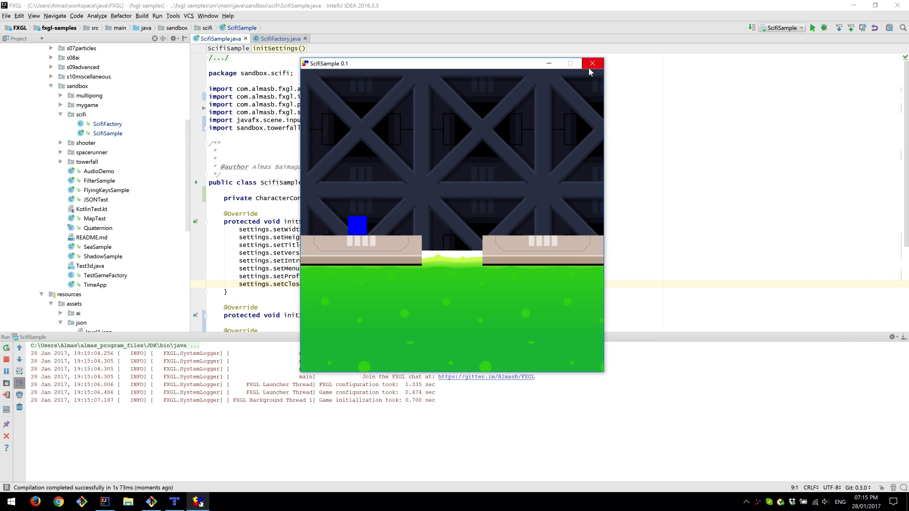
pyautogui.moveTo(576, 93)
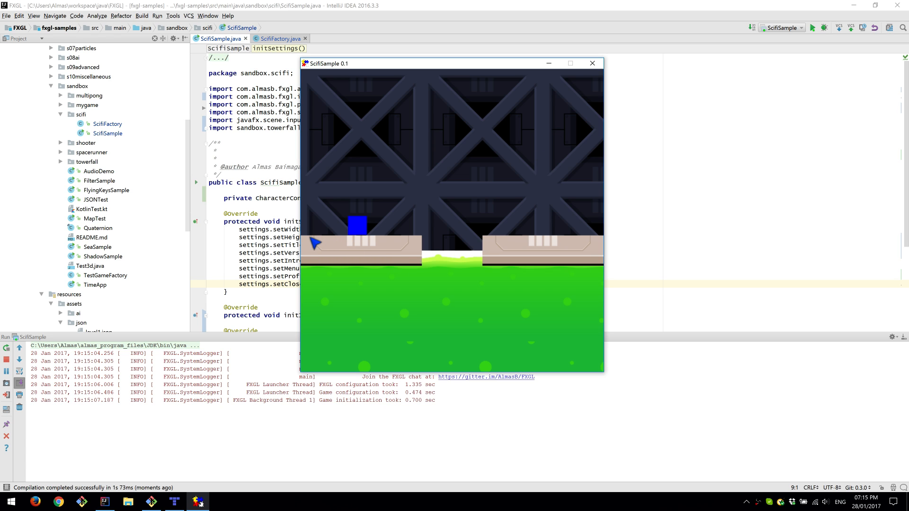
pyautogui.moveTo(313, 243)
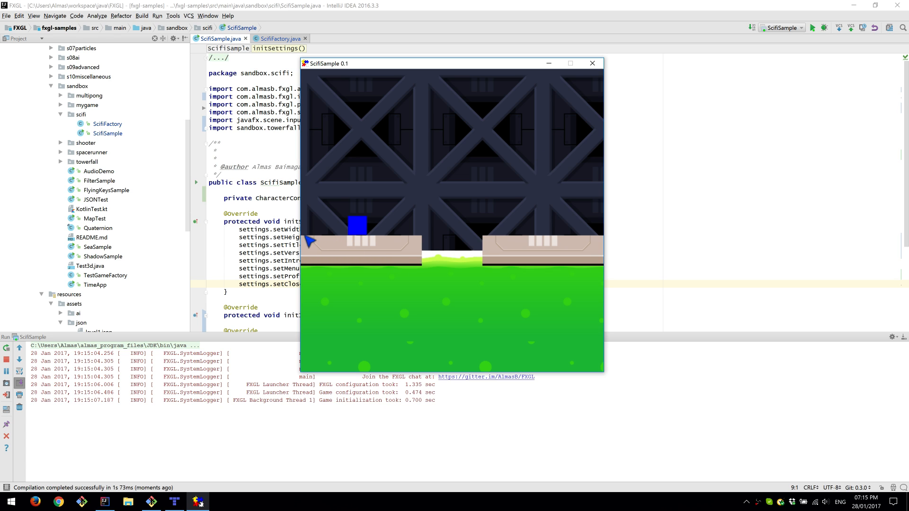
pyautogui.moveTo(482, 284)
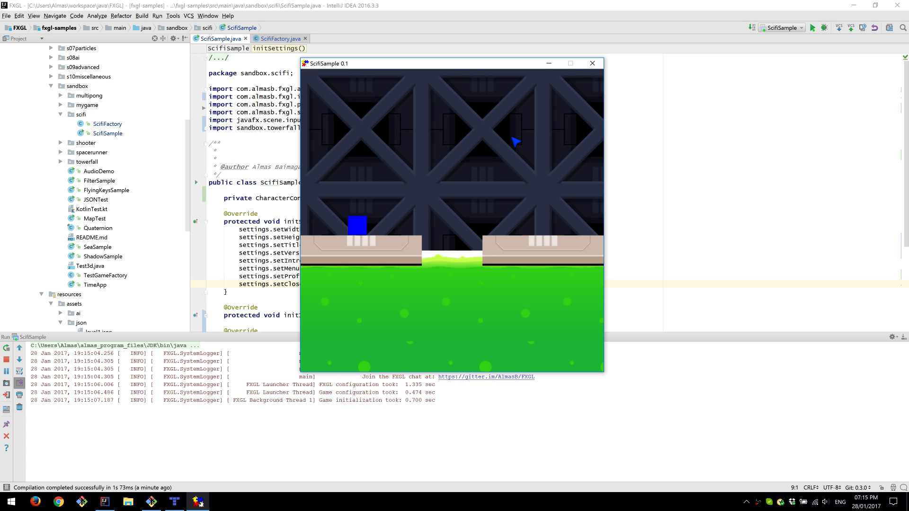
pyautogui.moveTo(518, 199)
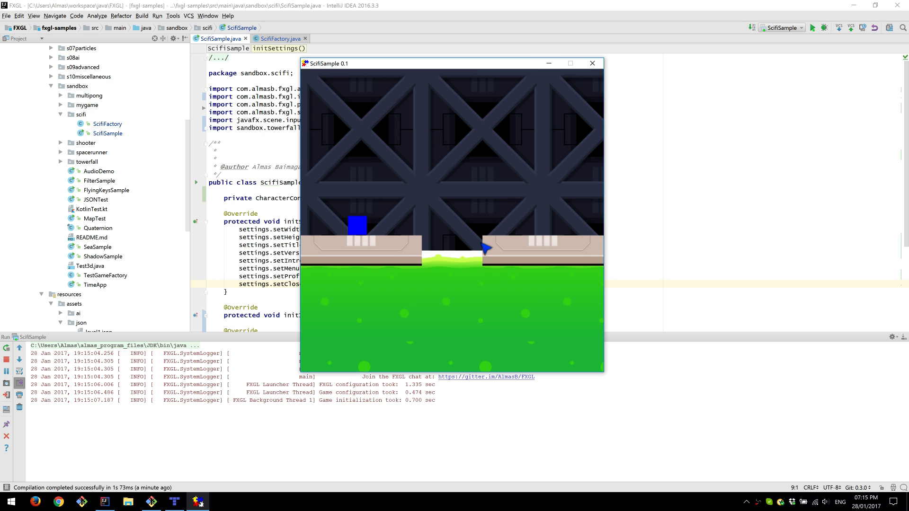
pyautogui.moveTo(592, 62)
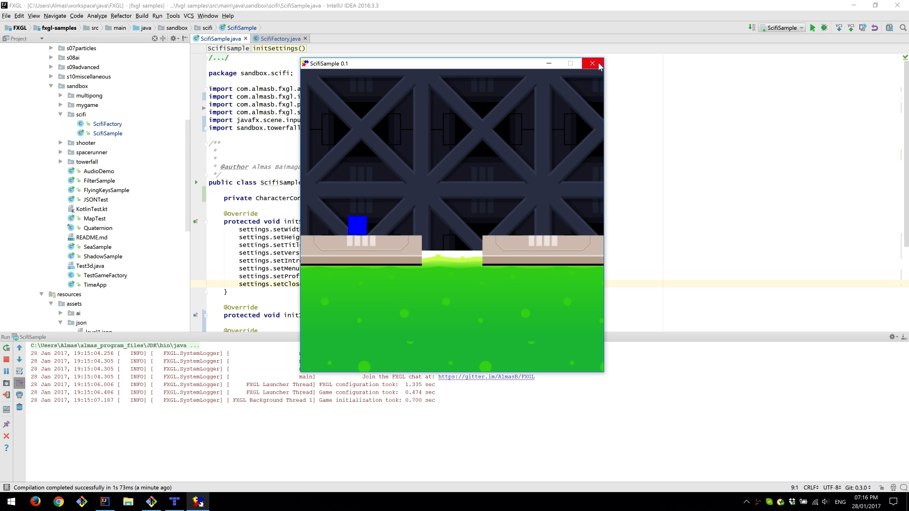
pyautogui.click(592, 63)
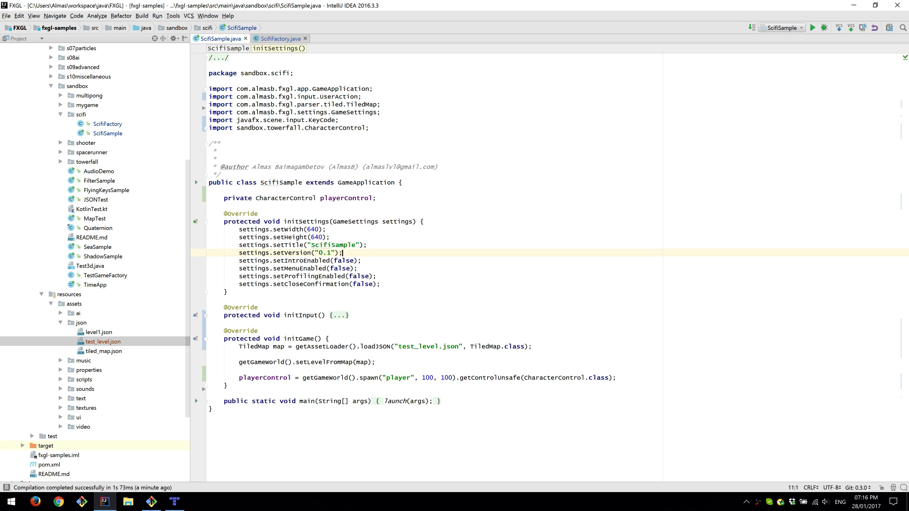
# Show the ScifiFactory class with its platform and player spawn methods.
pyautogui.click(280, 38)
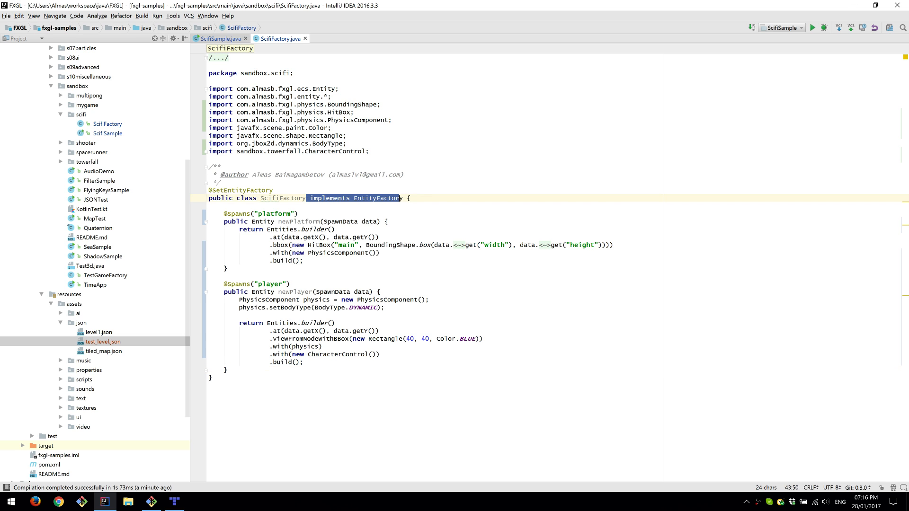
pyautogui.click(384, 222)
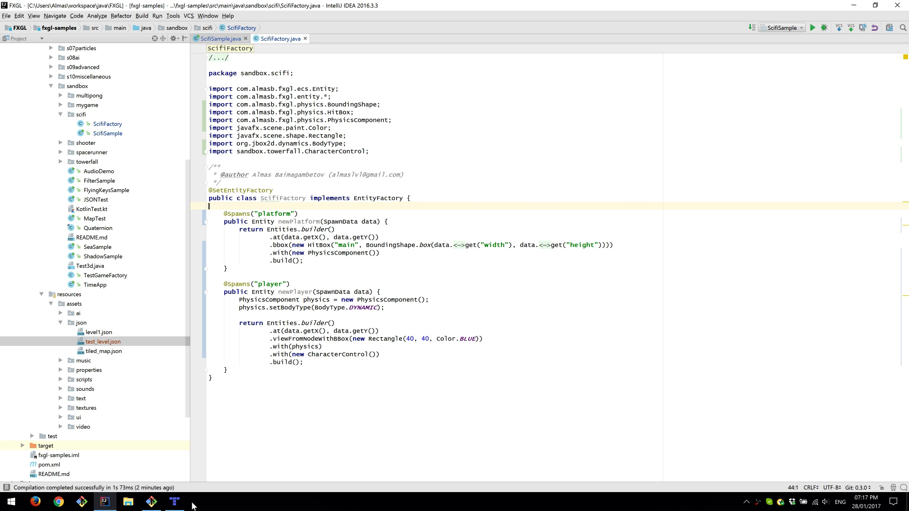
pyautogui.click(173, 502)
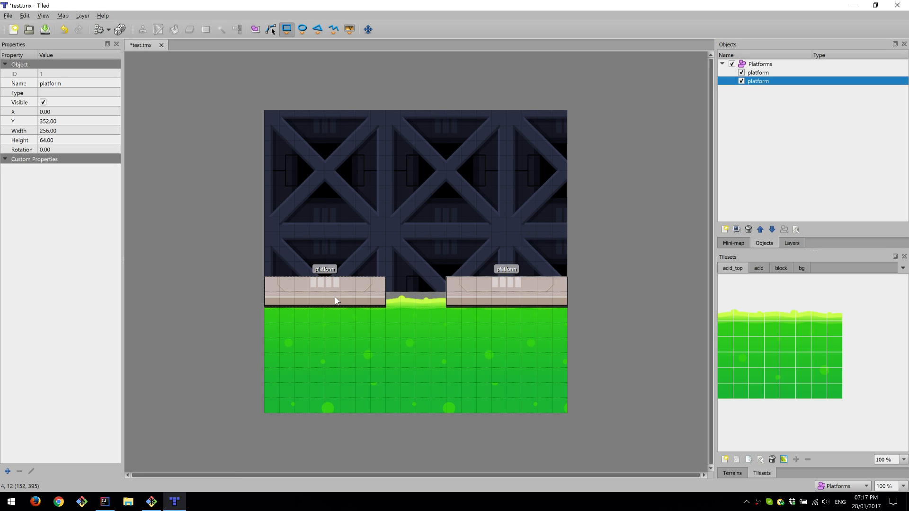
pyautogui.moveTo(79, 93)
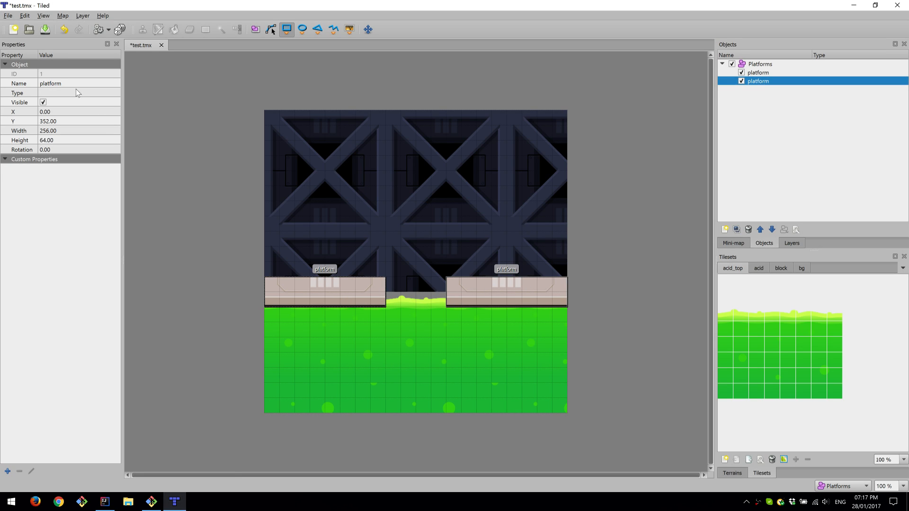
pyautogui.doubleClick(79, 83)
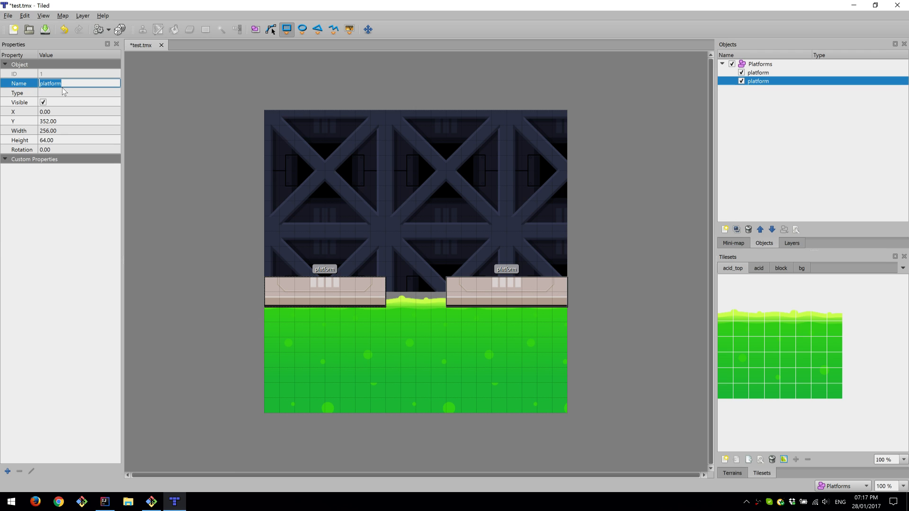
pyautogui.click(104, 502)
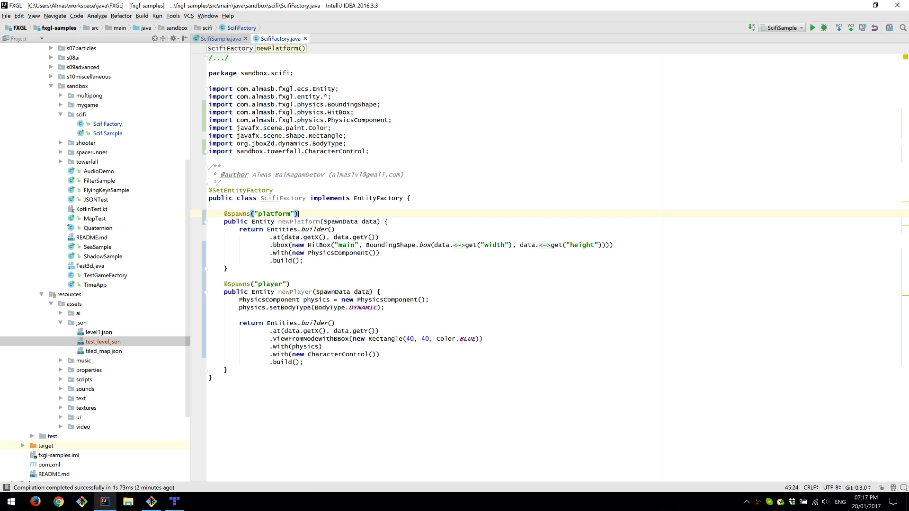
pyautogui.doubleClick(276, 213)
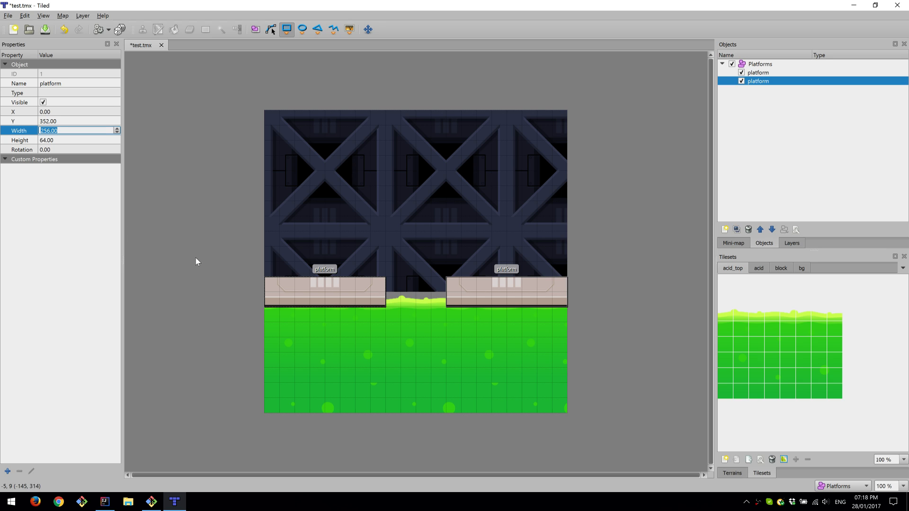
# Switch from Tiled back to ScifiFactory.java in IntelliJ IDEA.
pyautogui.click(103, 506)
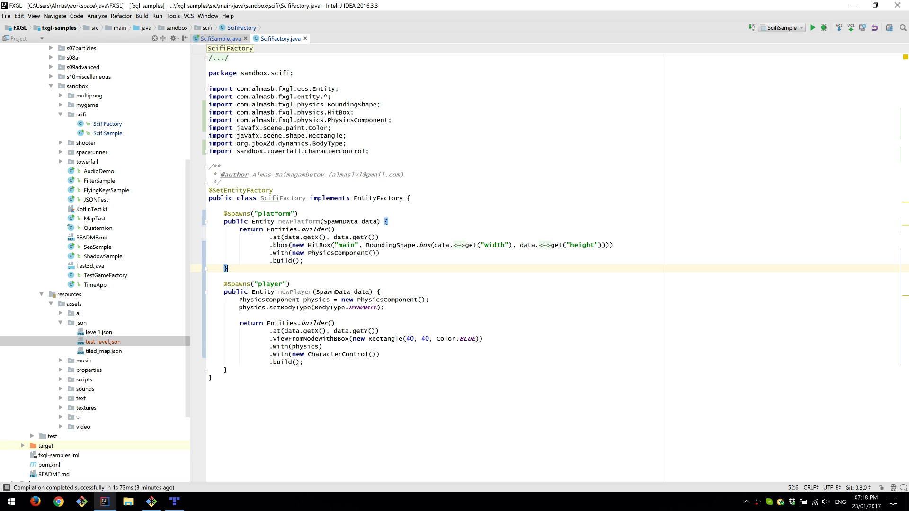
# Review ScifiSample and ScifiFactory against the Tiled map, then run SciFiSample.
pyautogui.click(339, 253)
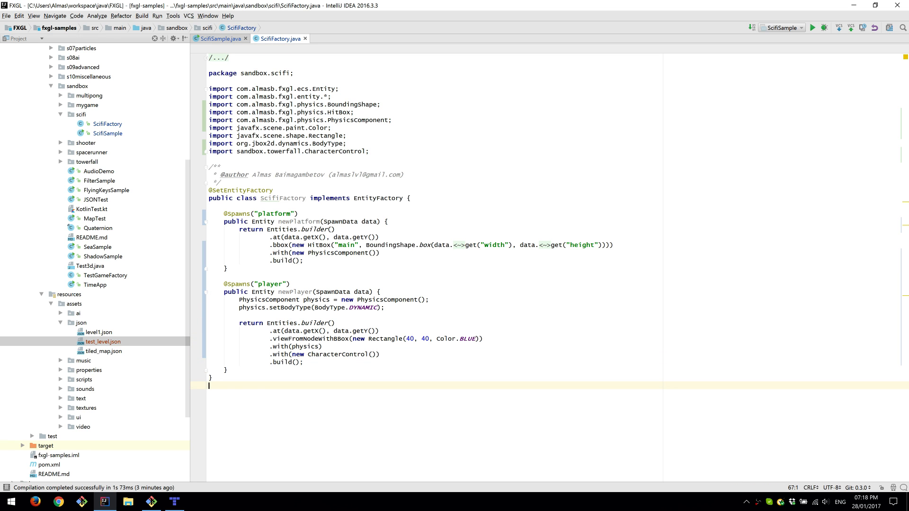
pyautogui.click(296, 292)
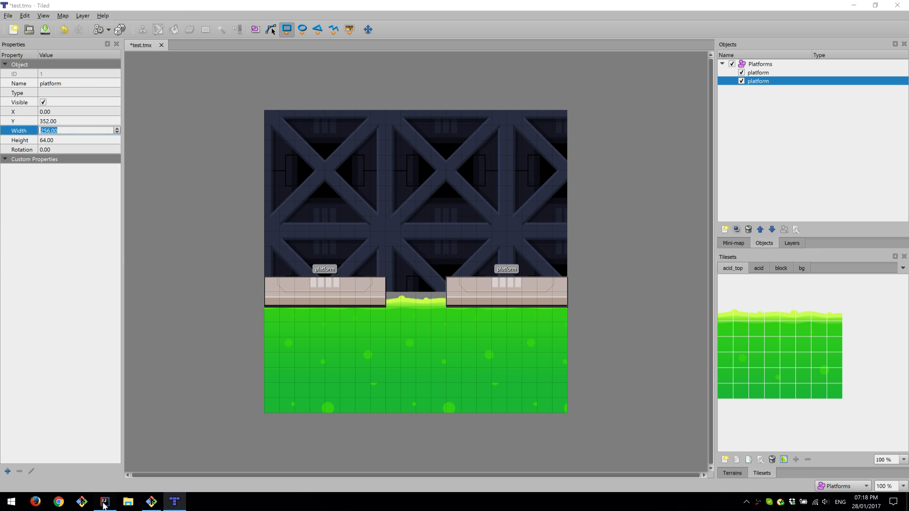
pyautogui.click(104, 502)
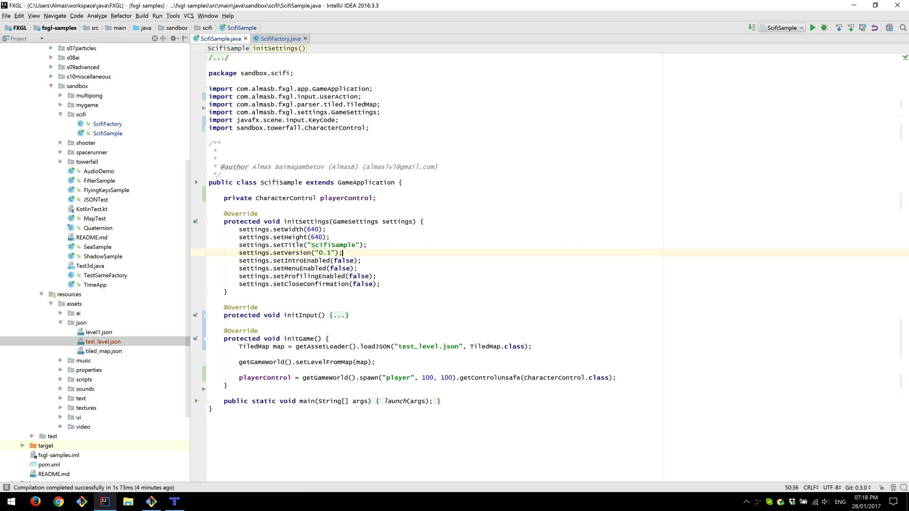
pyautogui.doubleClick(327, 378)
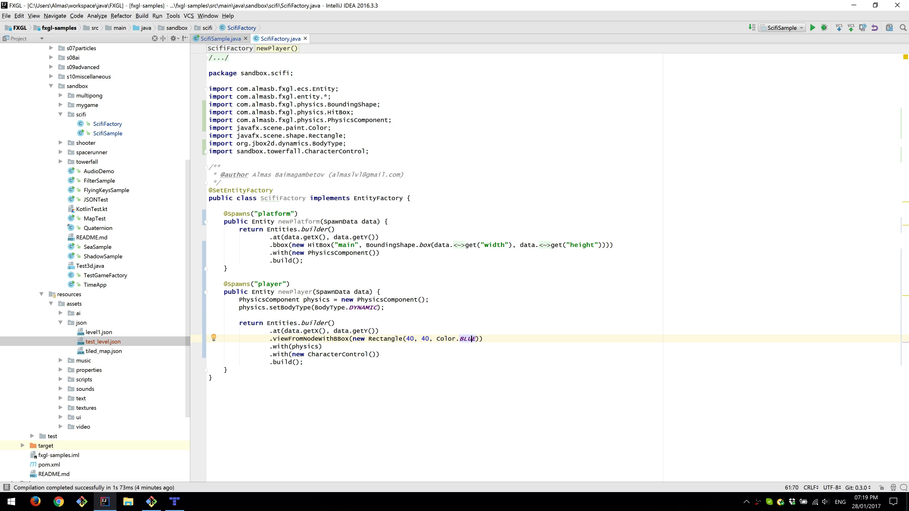
pyautogui.click(384, 307)
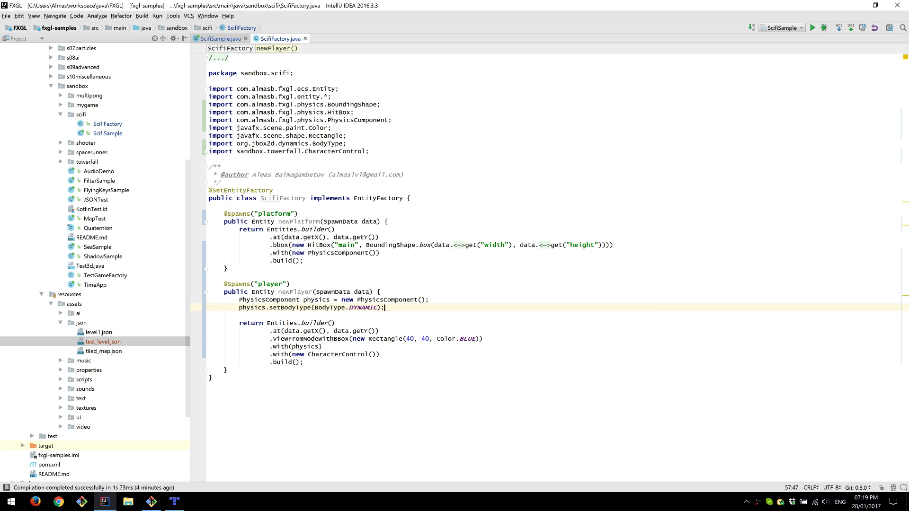
pyautogui.click(813, 27)
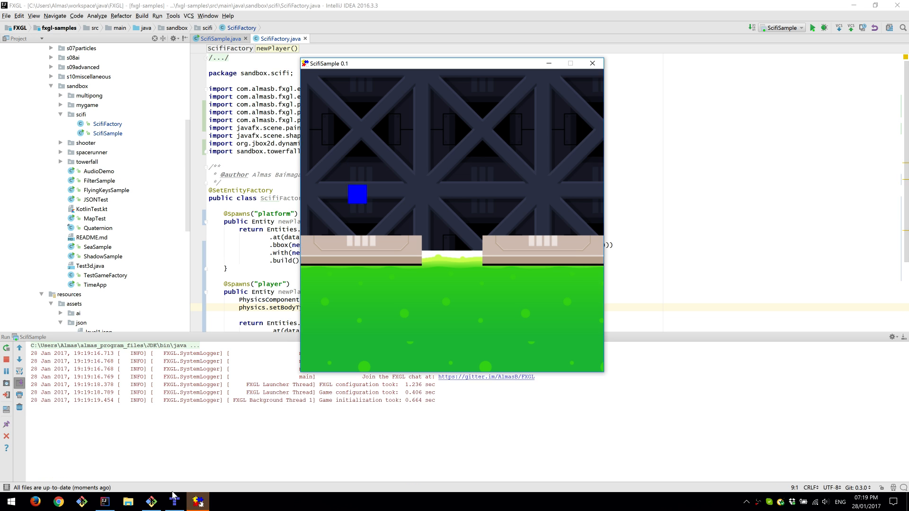
# Bring up Tiled and the game, then drag the game window over the Tiled canvas.
pyautogui.click(188, 501)
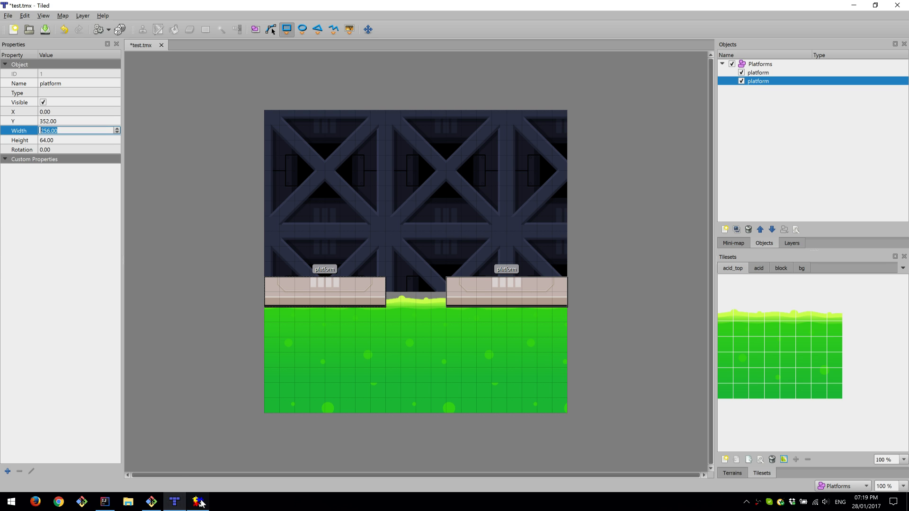
pyautogui.click(199, 502)
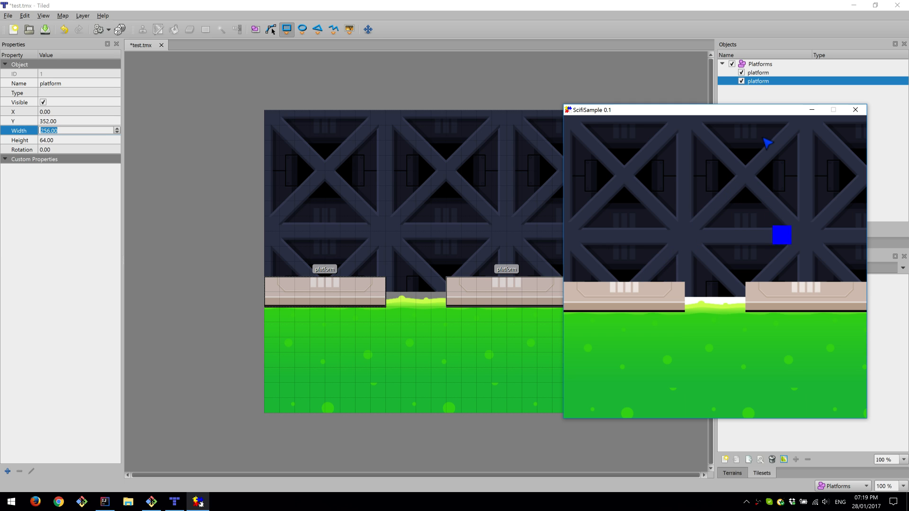
pyautogui.moveTo(713, 109); pyautogui.dragTo(432, 93)
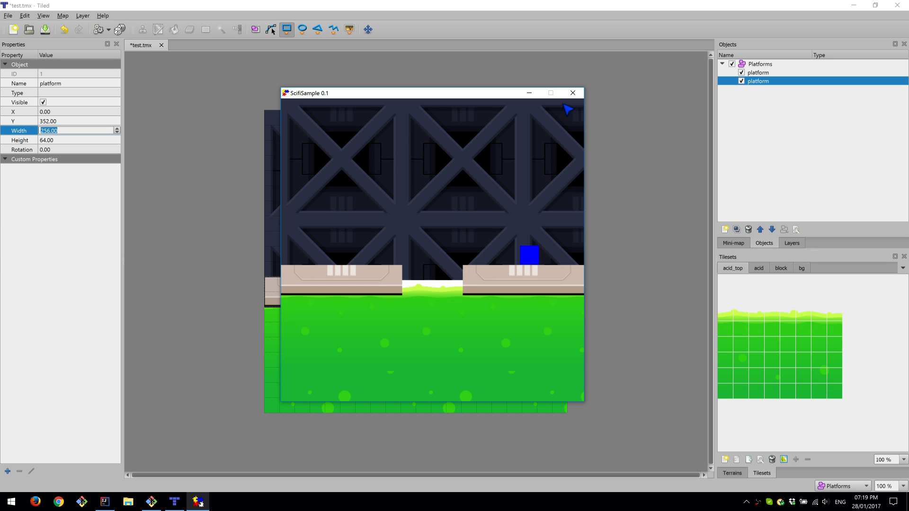
# Close the game window and show ScifiSample.java's initGame code in IntelliJ.
pyautogui.click(572, 93)
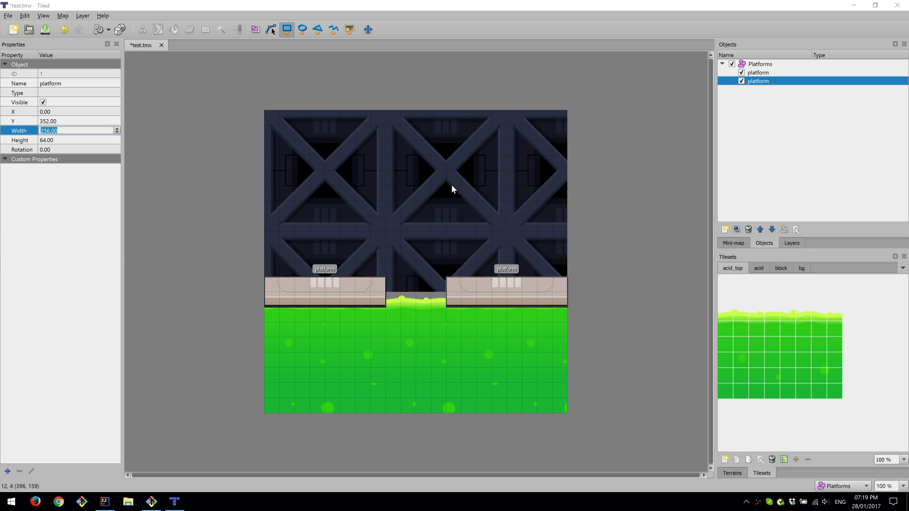
pyautogui.moveTo(164, 454)
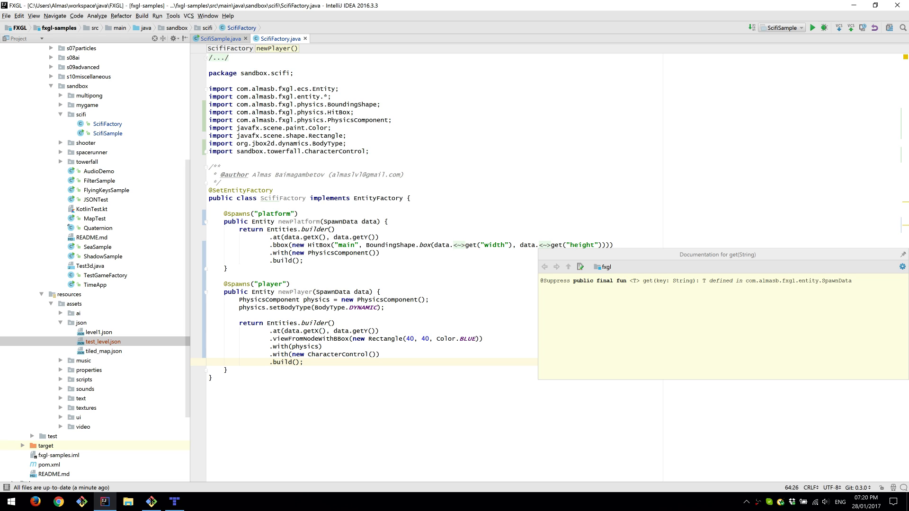
pyautogui.click(231, 38)
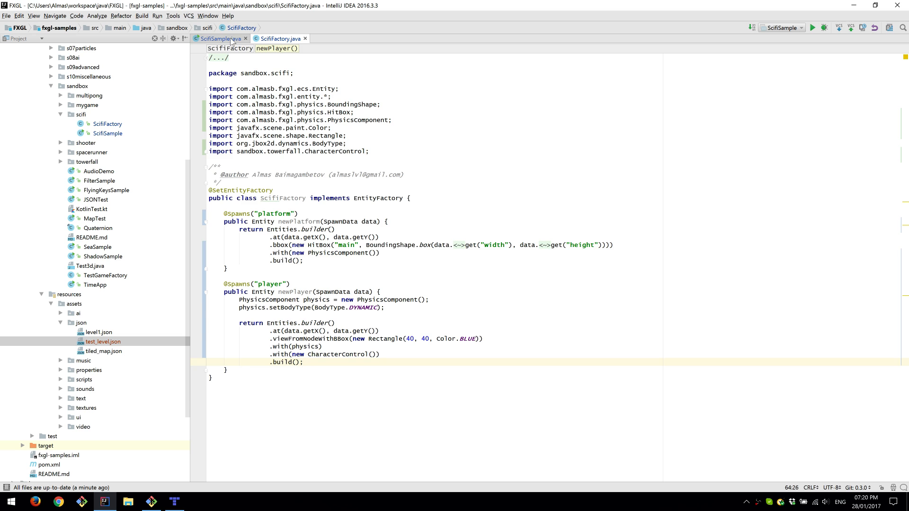
pyautogui.click(218, 38)
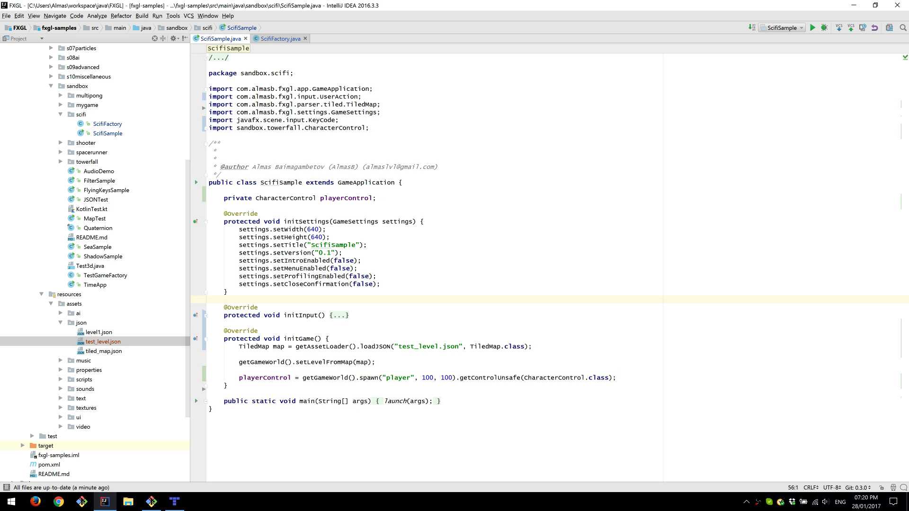